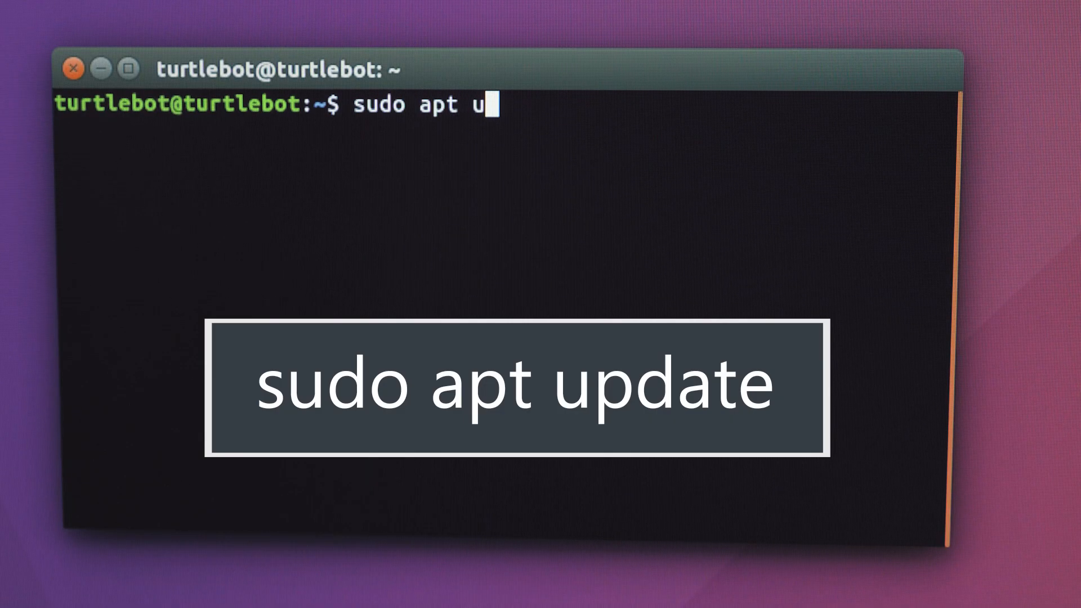
- Run sudo apt update on the Turtlebot computer, reporting 66 upgradable packages
key("Return")
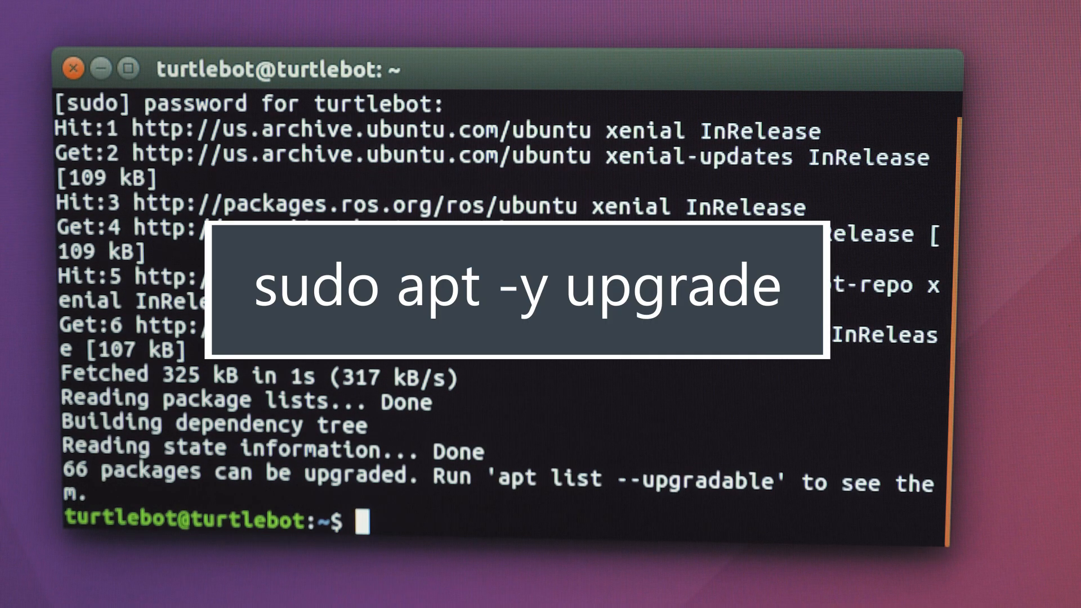
- Run sudo apt -y upgrade to upgrade all 66 packages automatically
type("sudo apt -")
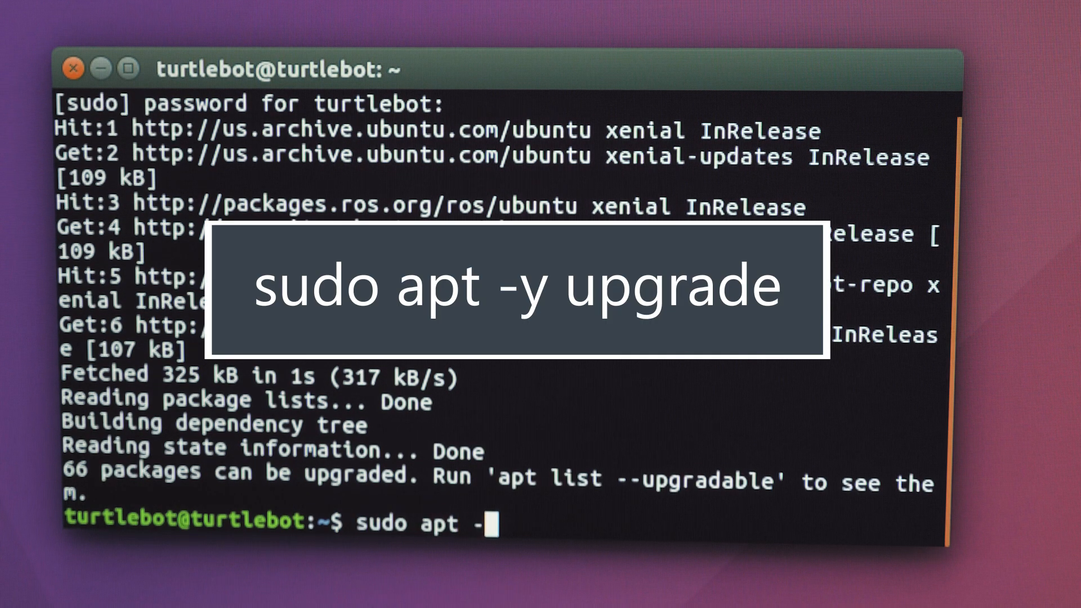
type("y upgrad")
type("sudo a")
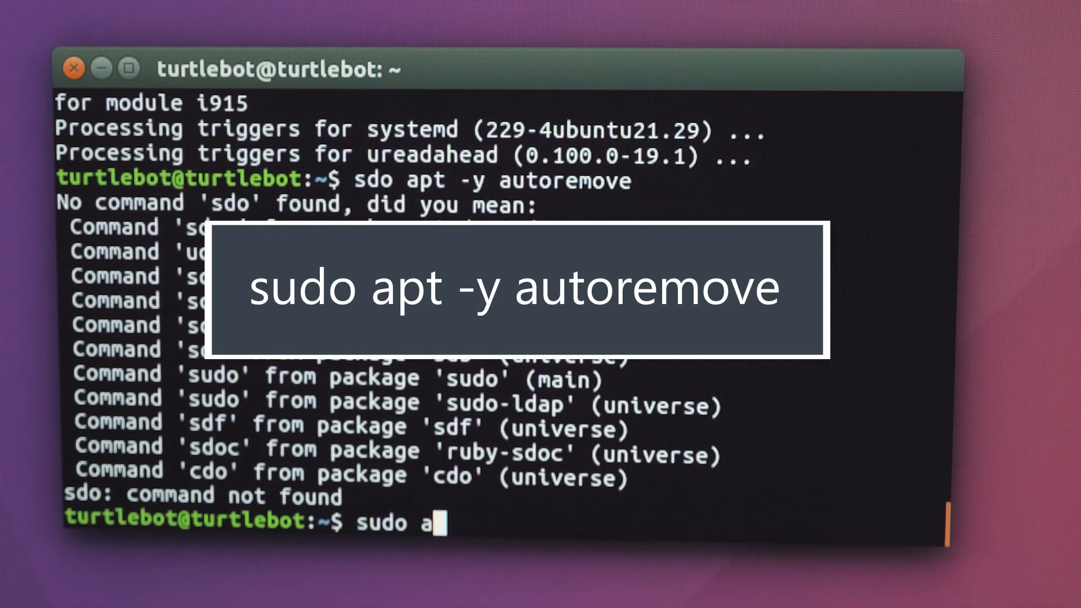
- Retype the command as sudo apt -y autoremove to remove leftover packages
type("pt -y au")
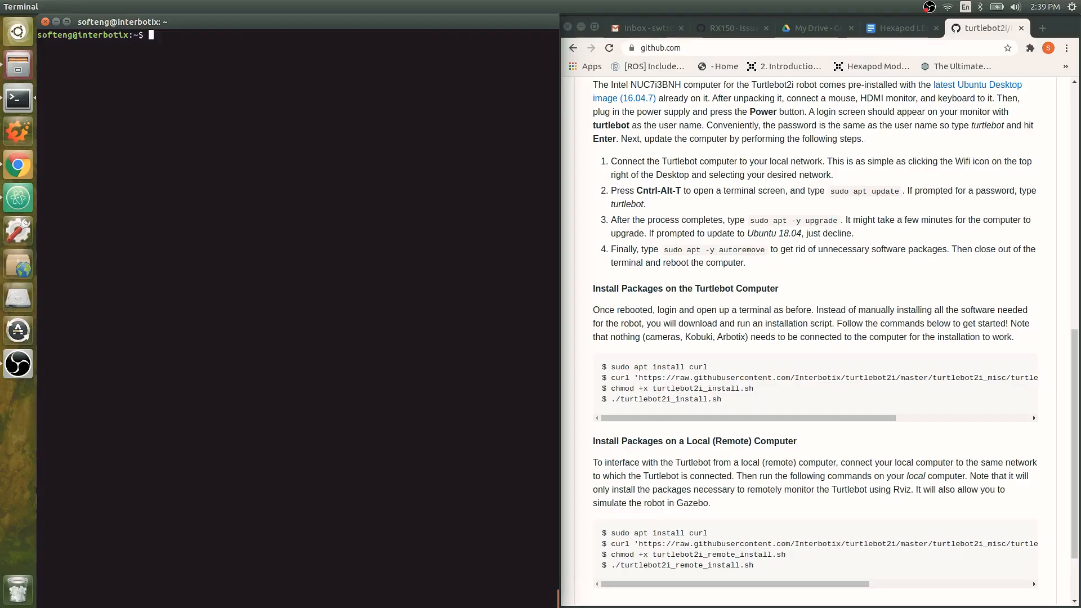
- Run sudo apt install curl on the local computer; curl is already newest
type("sudo apt install")
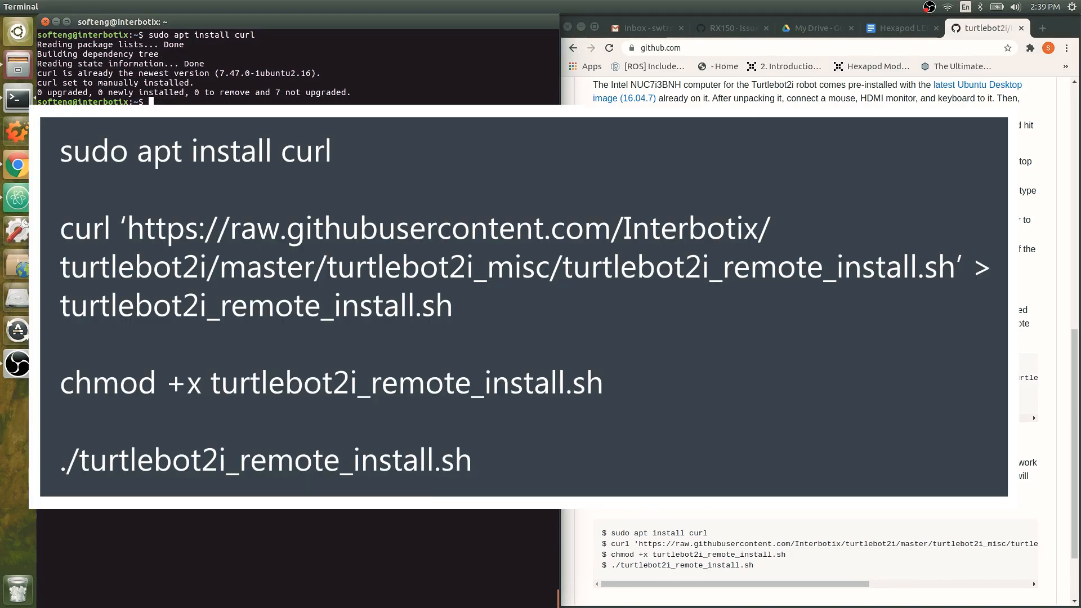
- Start typing the curl command with the turtlebot2i_remote_install.sh script URL
type("curl 'h")
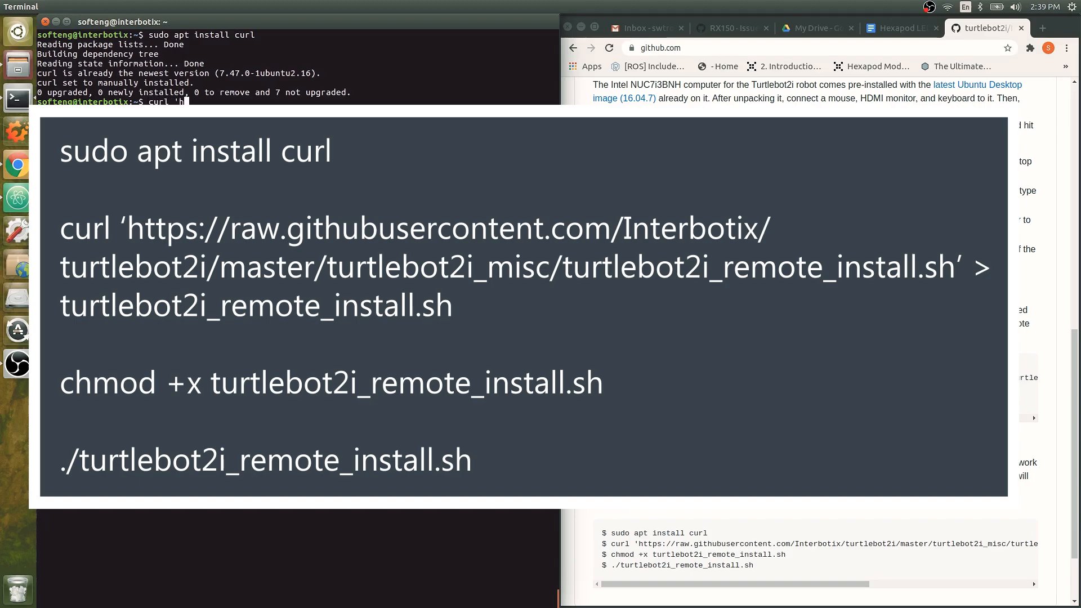
type("ttps://")
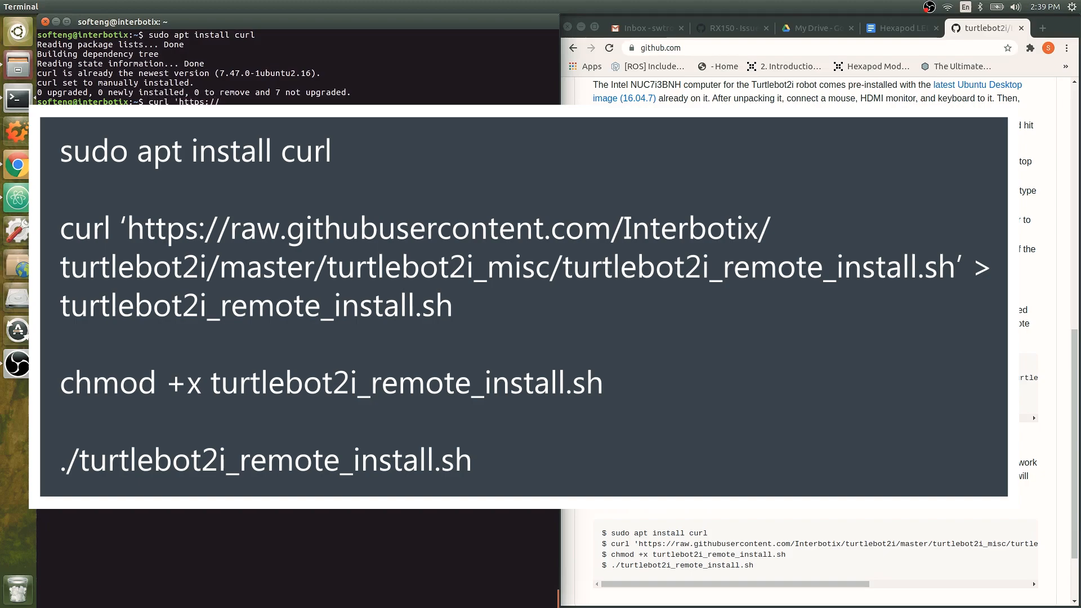